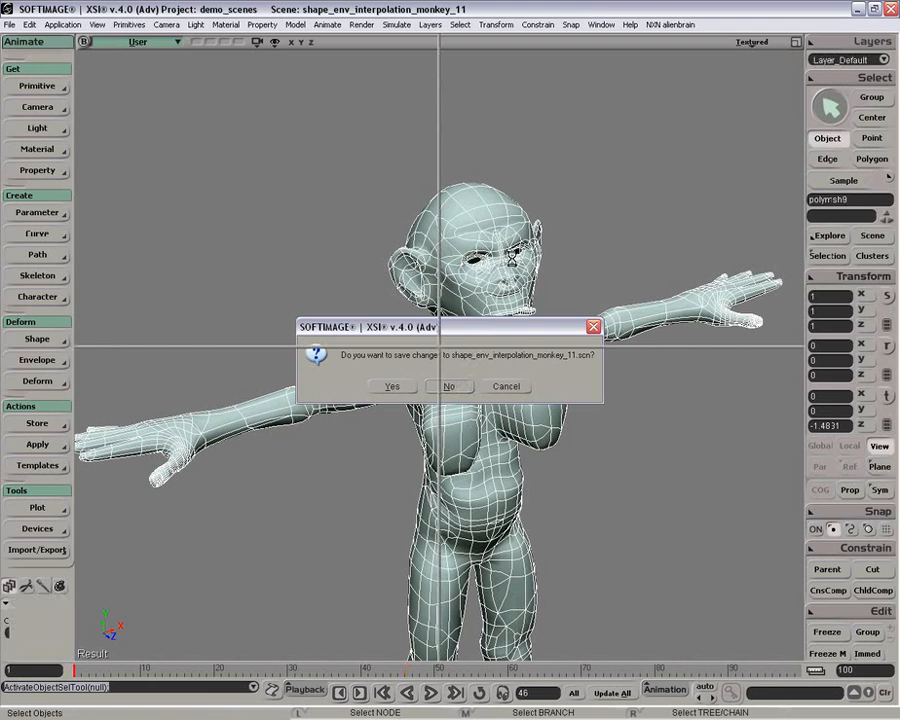
Discard current changes and load the shape_env_interpolation_monkey_11.scn scene.
left_click(448, 386)
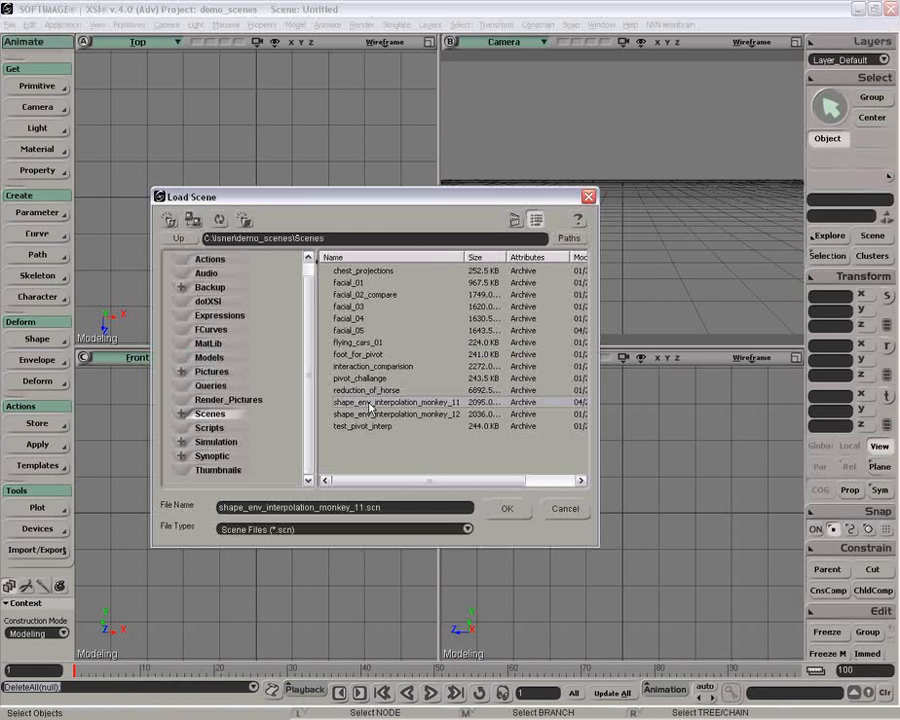
left_click(507, 508)
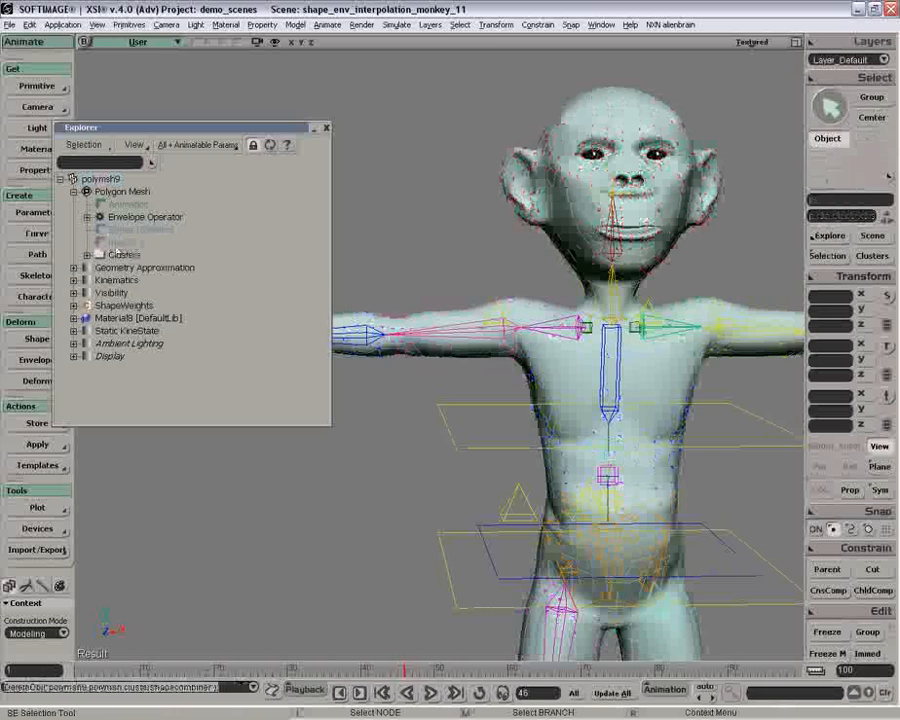
left_click(75, 254)
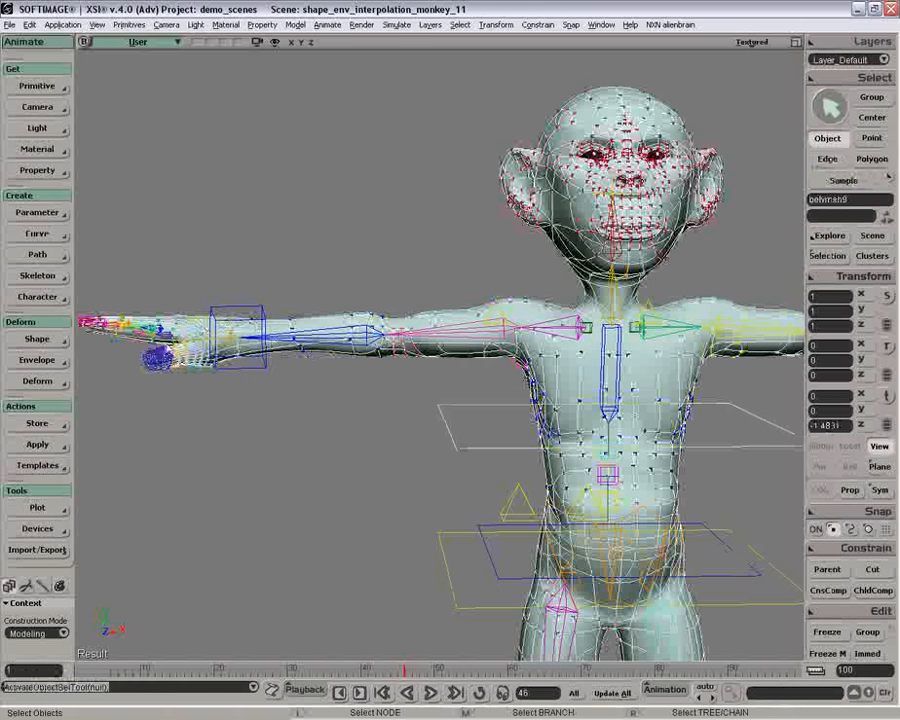
Set Construction Mode to Shape Modeling and save the mesh's shape as ShapeKey2.
left_click(36, 339)
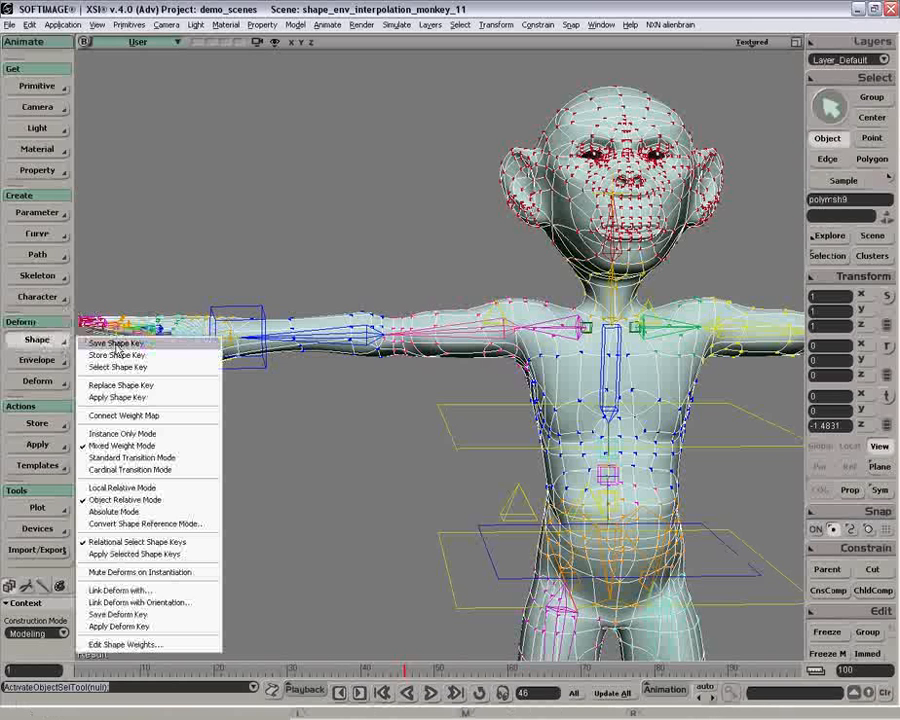
left_click(112, 343)
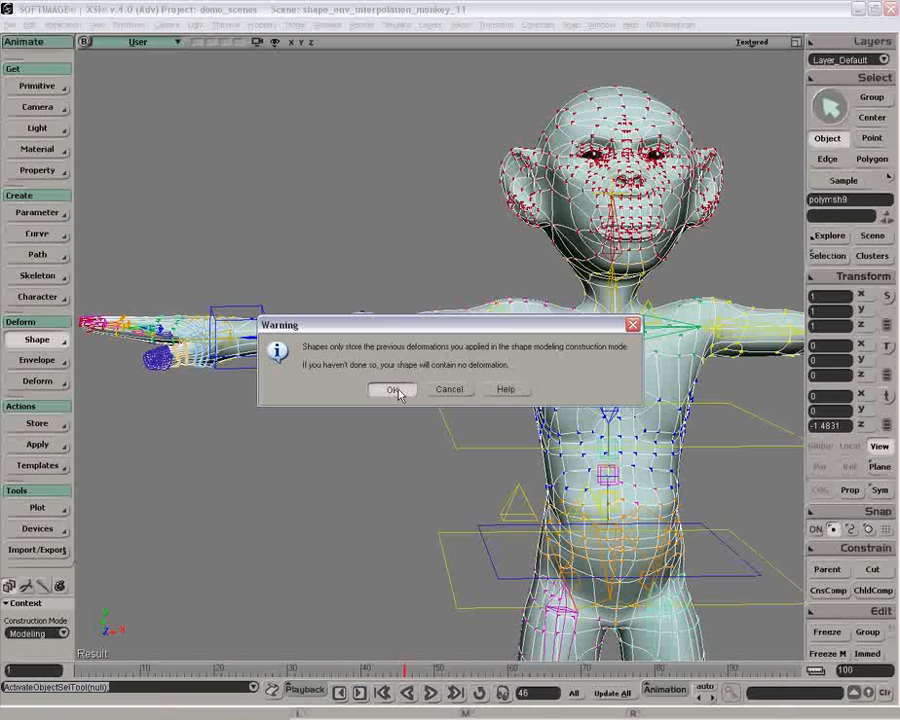
left_click(392, 389)
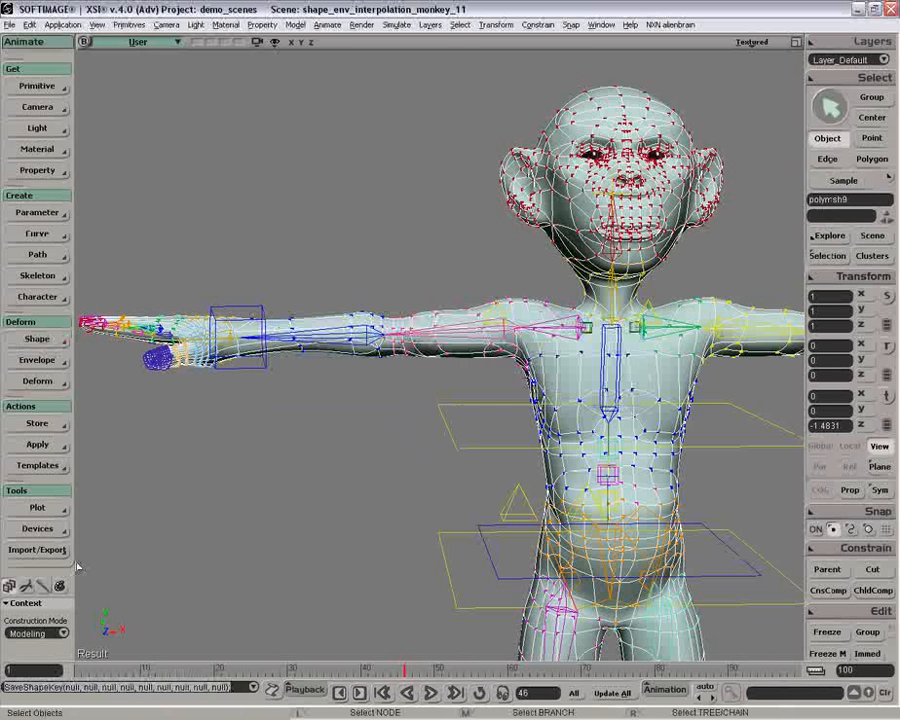
left_click(37, 633)
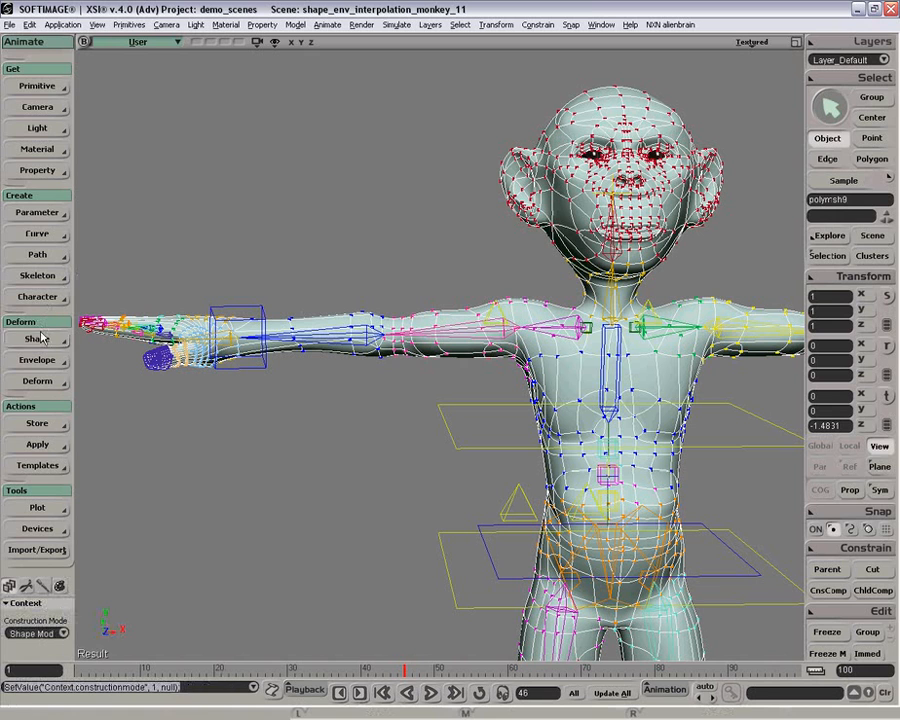
left_click(36, 338)
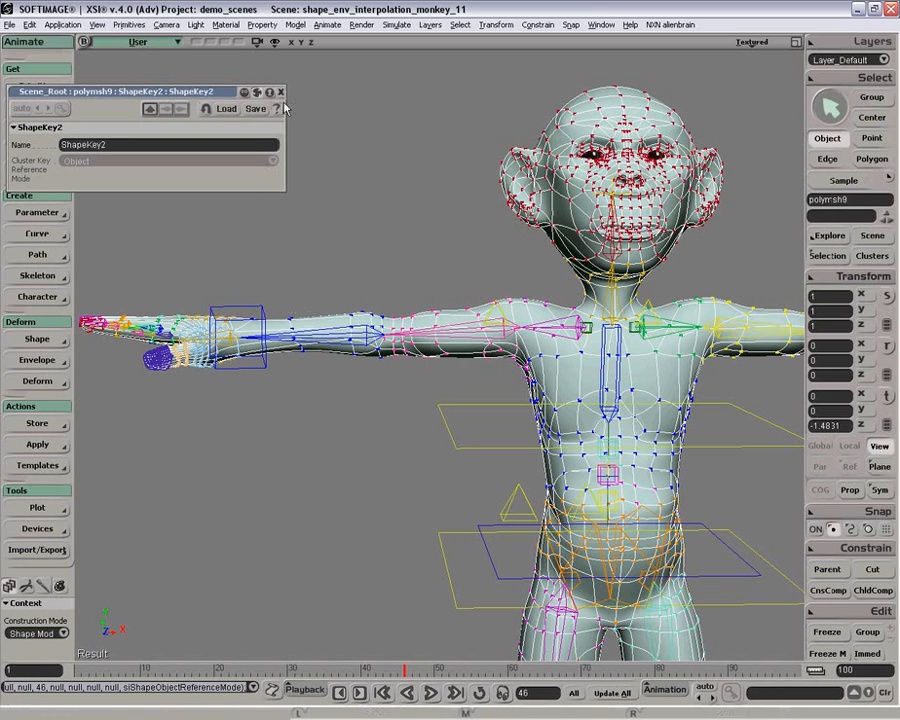
left_click(281, 91)
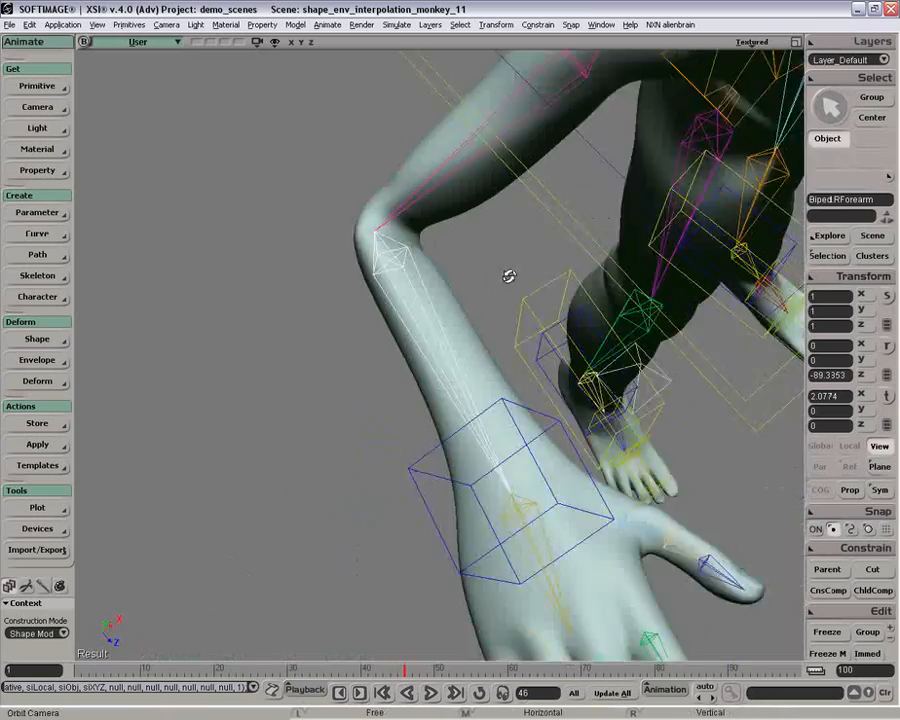
Orbit the camera around the bent elbow to inspect the crease.
left_click_drag(508, 276, 446, 323)
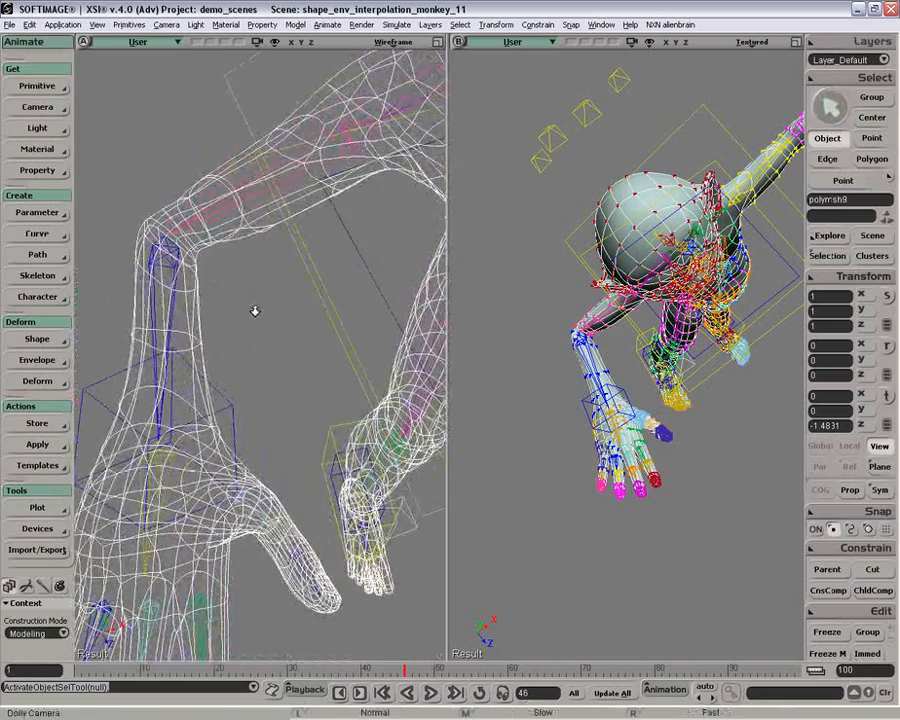
Dolly the left wireframe view's camera along the bent arm and deselect all.
left_click_drag(254, 311, 358, 290)
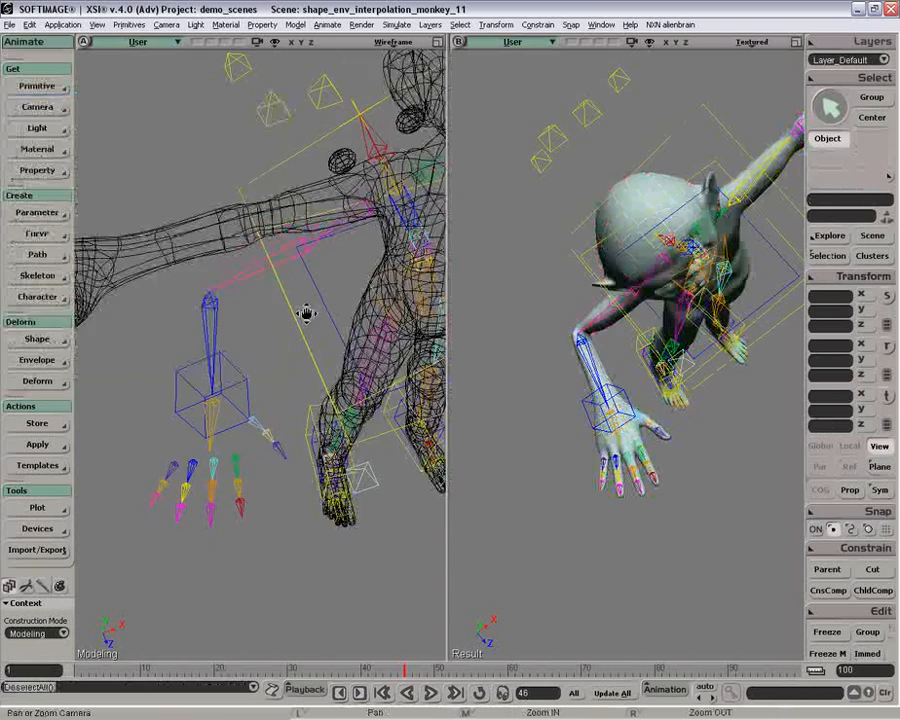
left_click(392, 42)
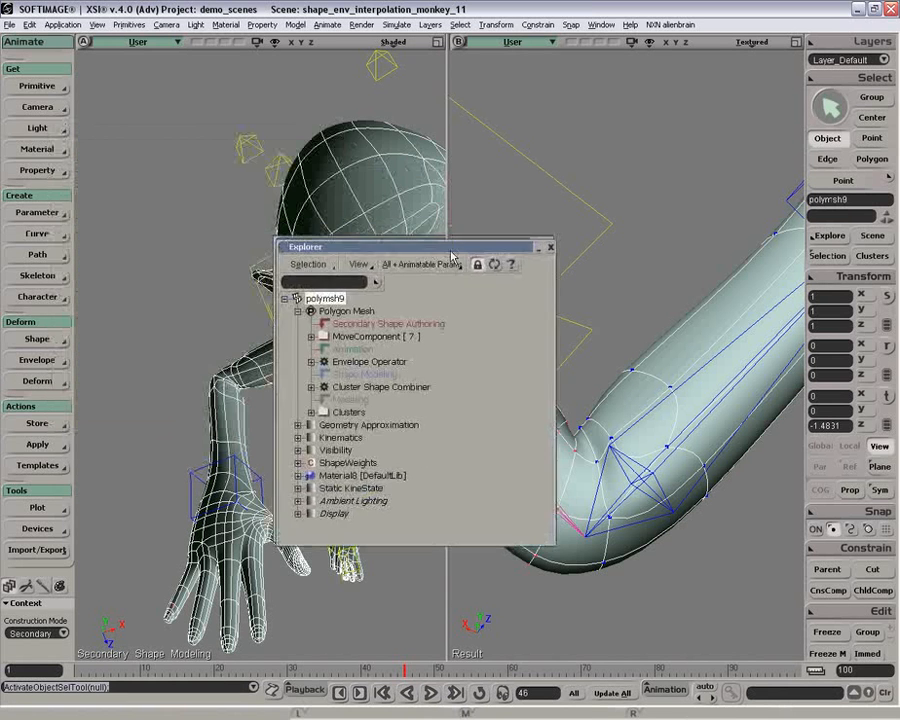
Save polymsh9's sculpted elbow correction as ShapeKey3 via Deform > Shape > Save Shape Key.
left_click(37, 339)
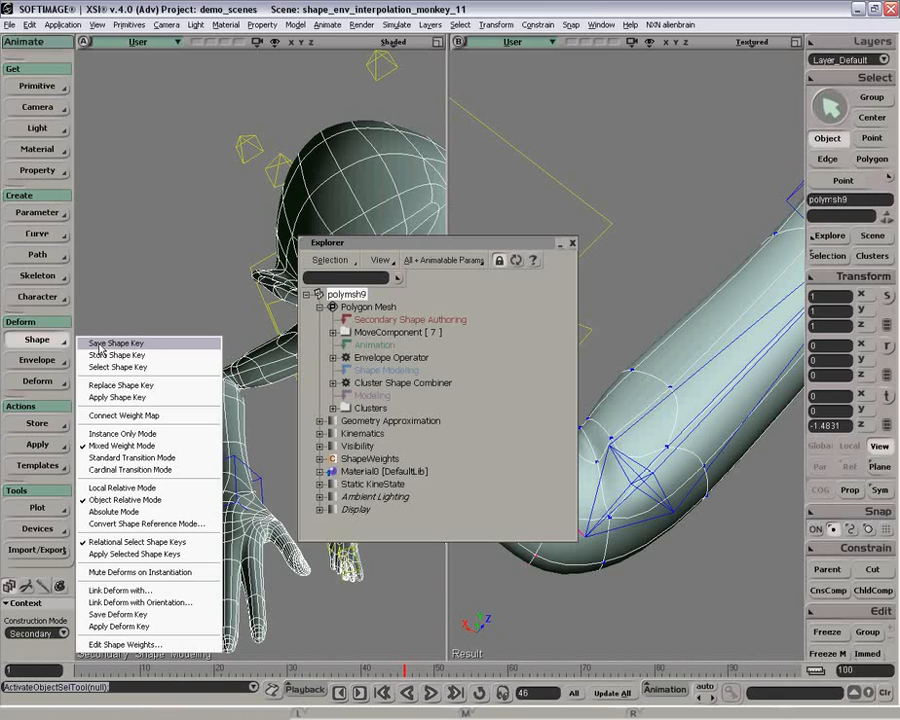
left_click(114, 343)
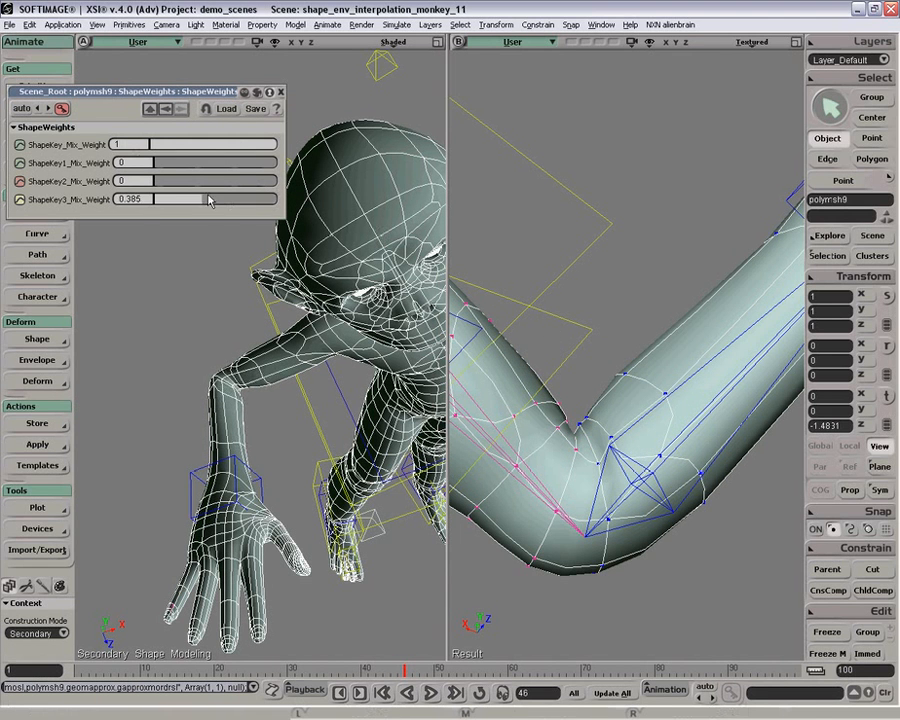
Drag the ShapeKey3_Mix_Weight slider through partial blends, previewing the elbow, up to 1.
left_click_drag(185, 199, 155, 199)
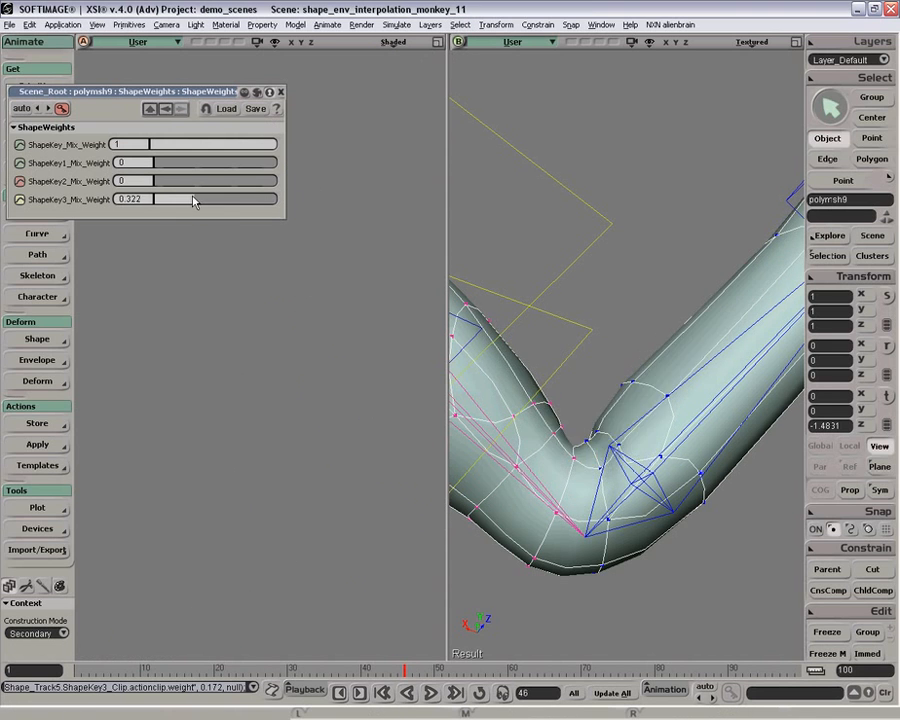
left_click_drag(175, 199, 275, 199)
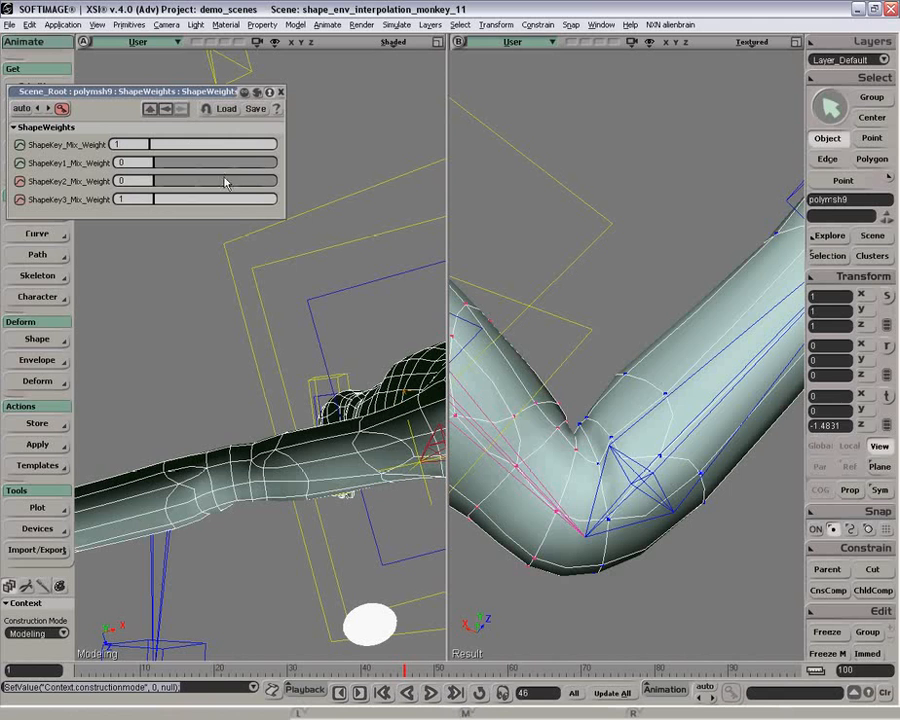
left_click_drag(230, 199, 210, 199)
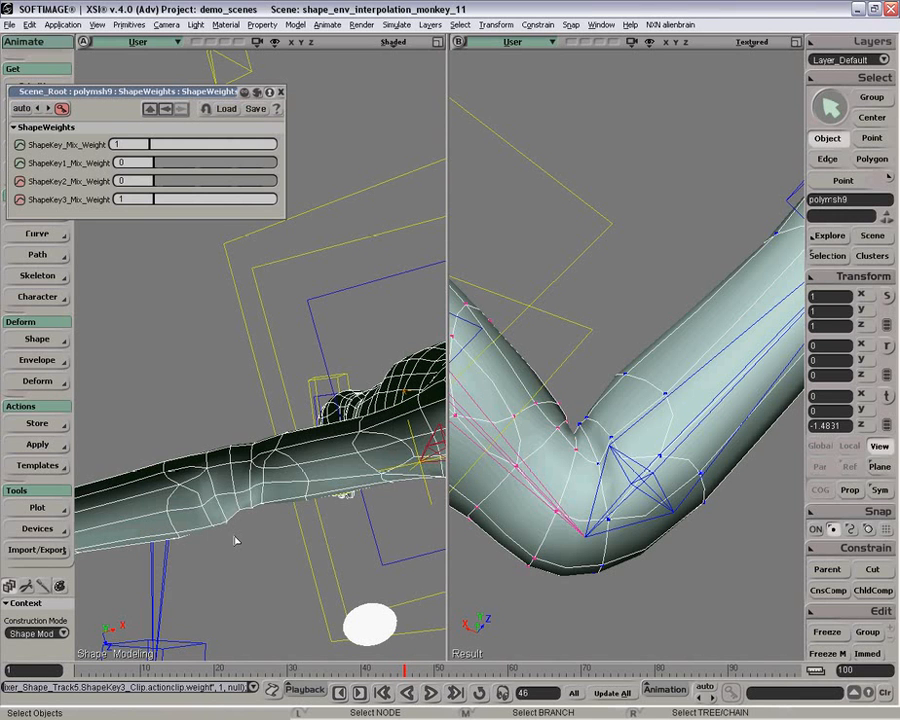
mouse_move(230, 520)
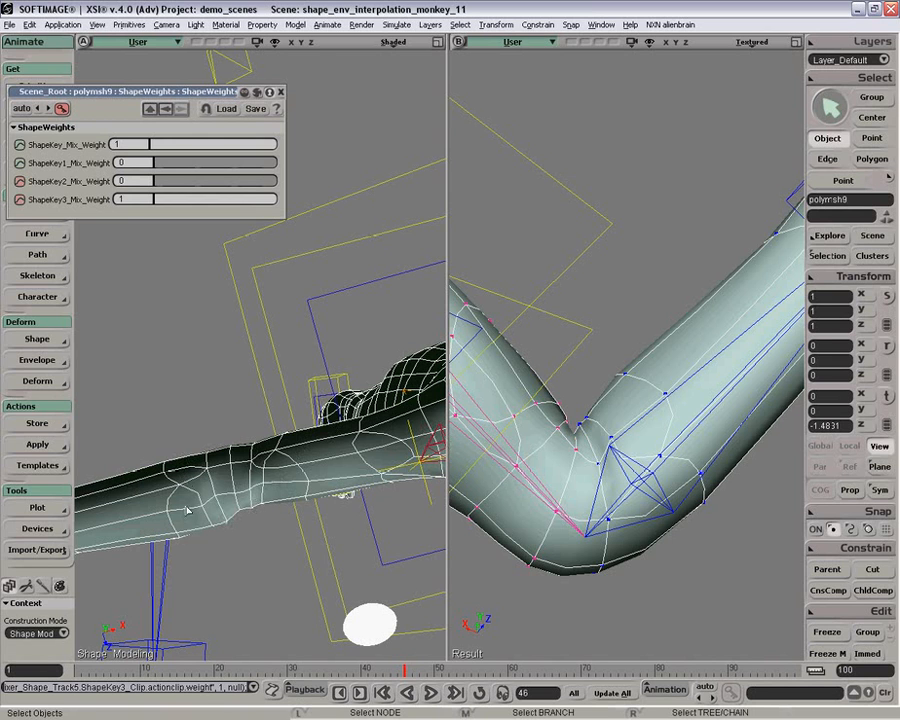
mouse_move(573, 387)
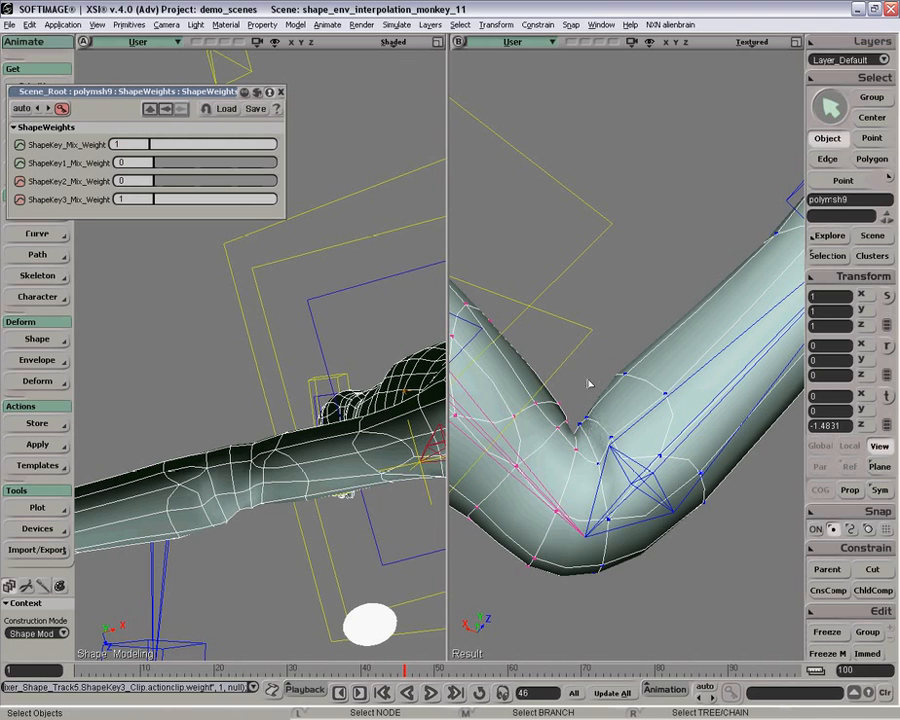
mouse_move(588, 410)
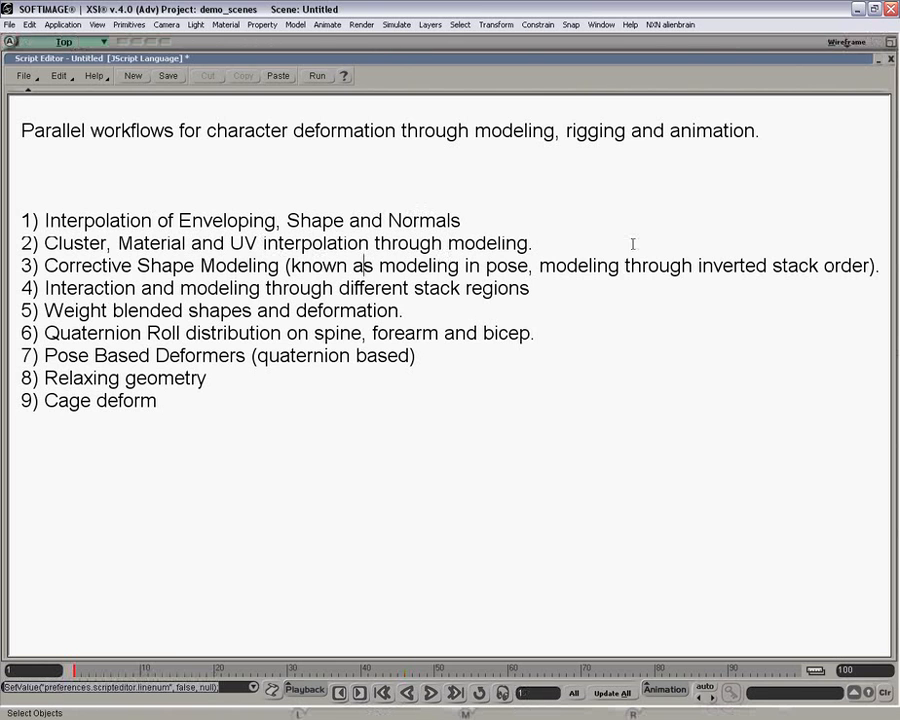
Highlight topic 4, 'Interaction and modeling through different stack regions', then clear the highlight.
triple_click(450, 265)
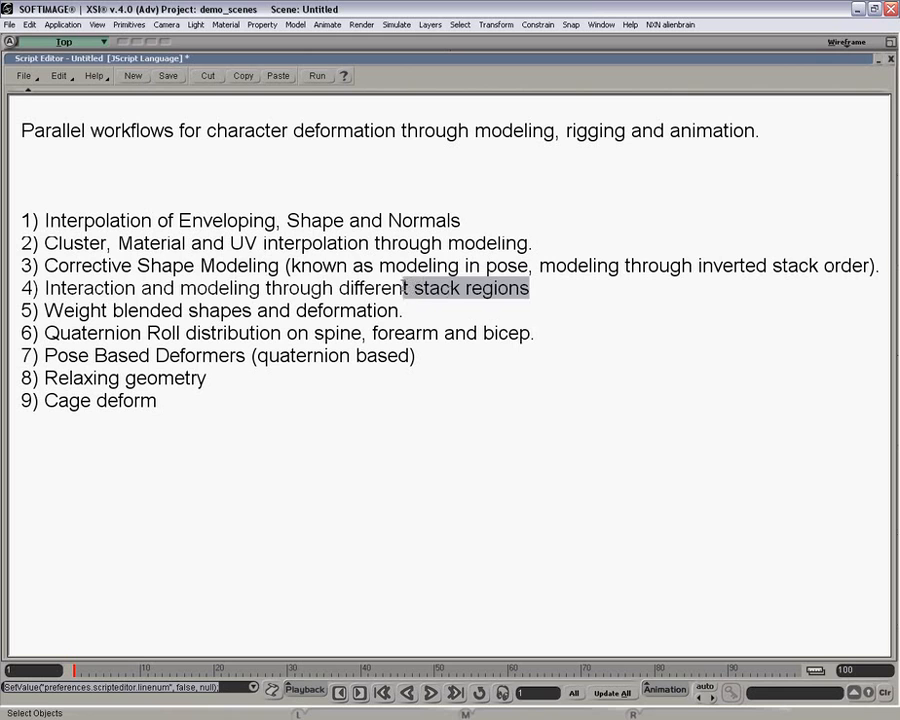
left_click(33, 288)
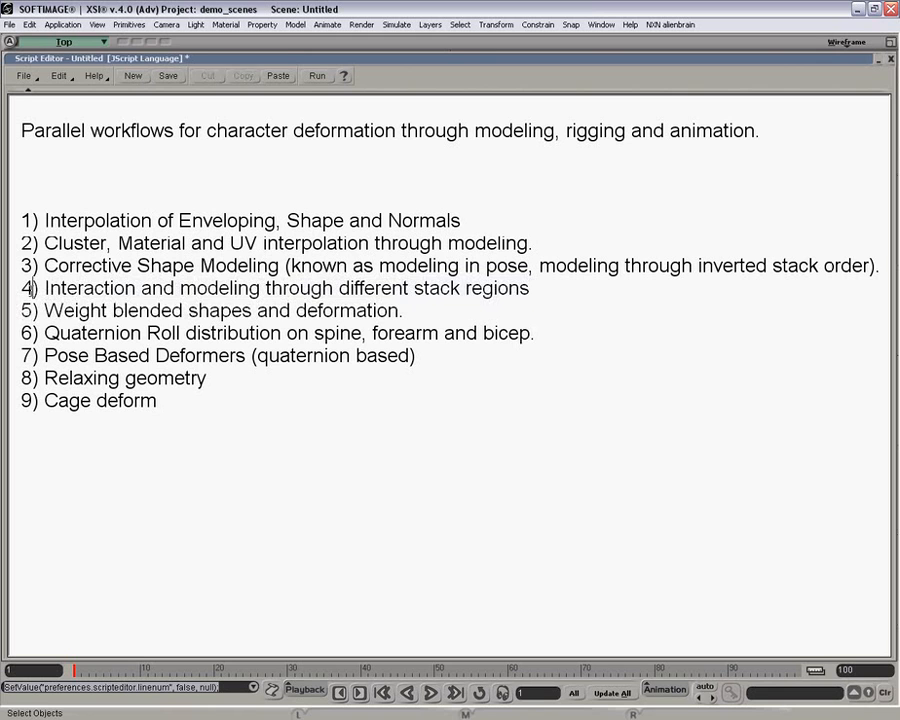
left_click_drag(261, 288, 531, 288)
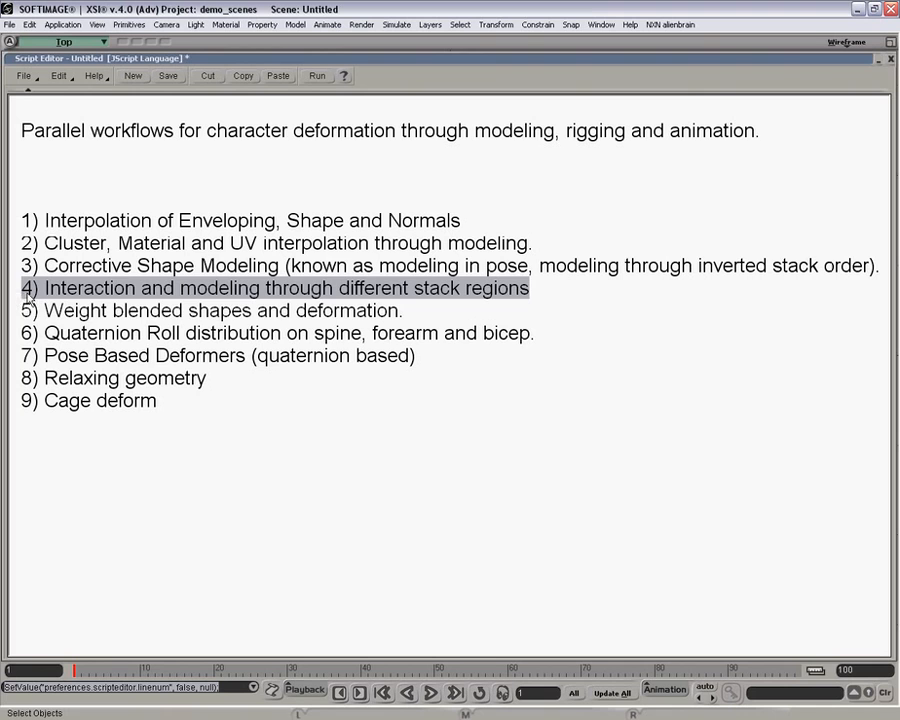
left_click(540, 289)
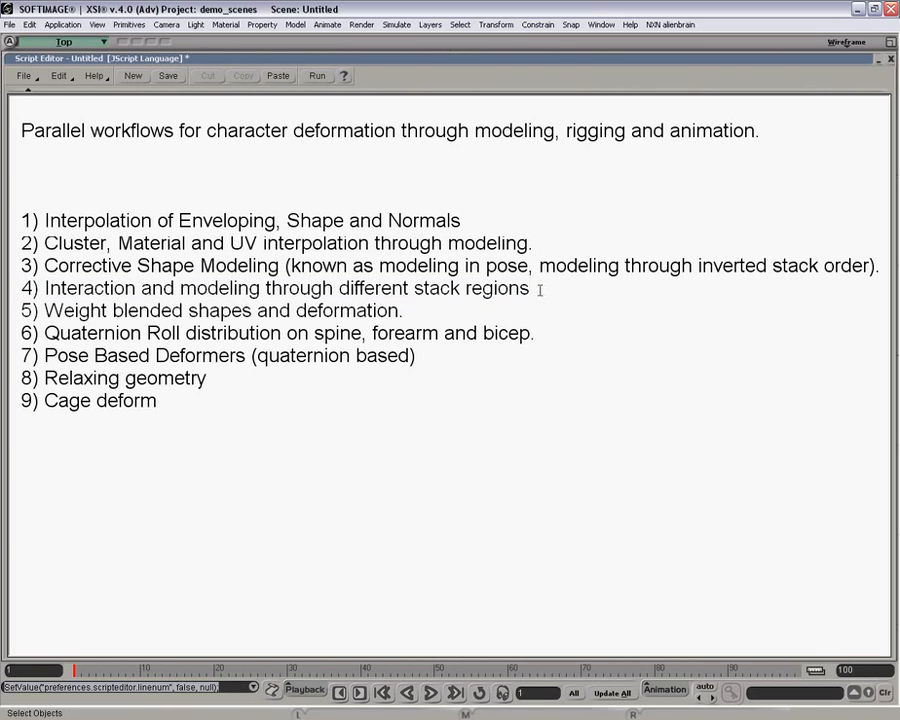